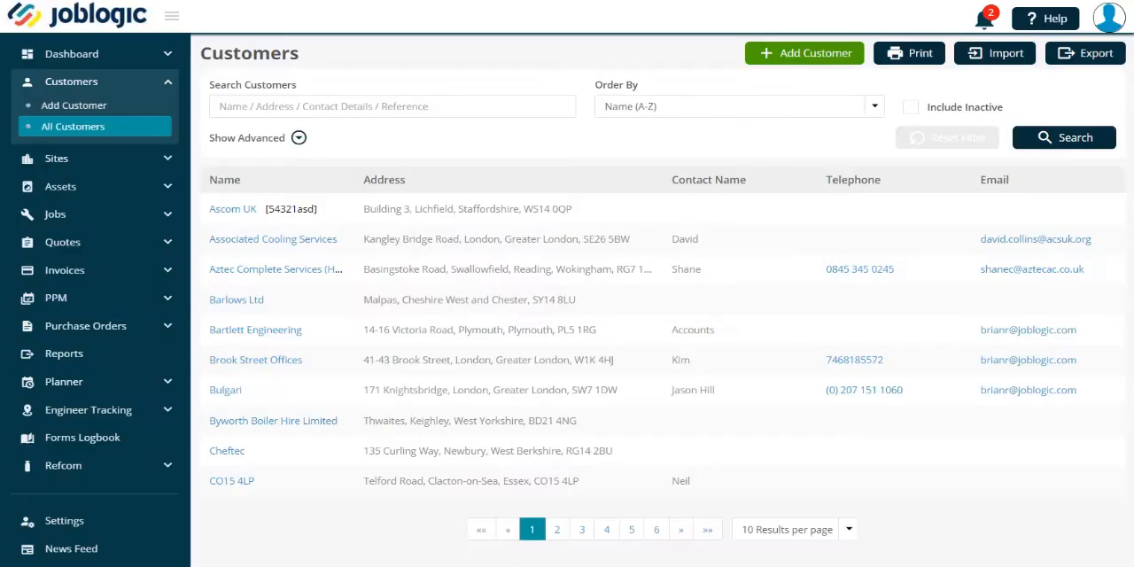
{"action": "mouse_move", "coordinate": [606, 358]}
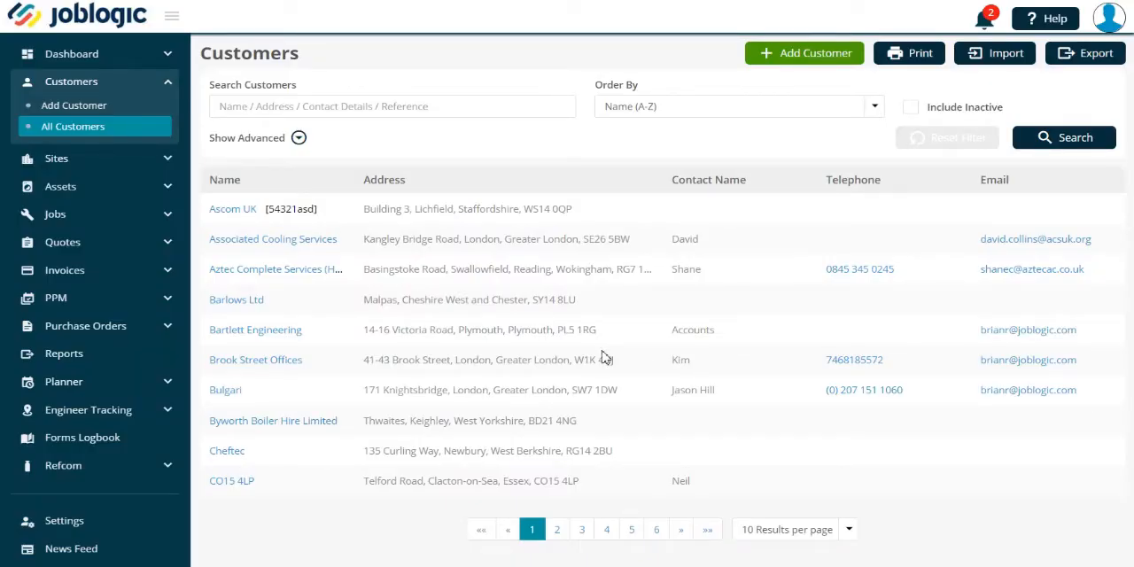
{"action": "mouse_move", "coordinate": [372, 142]}
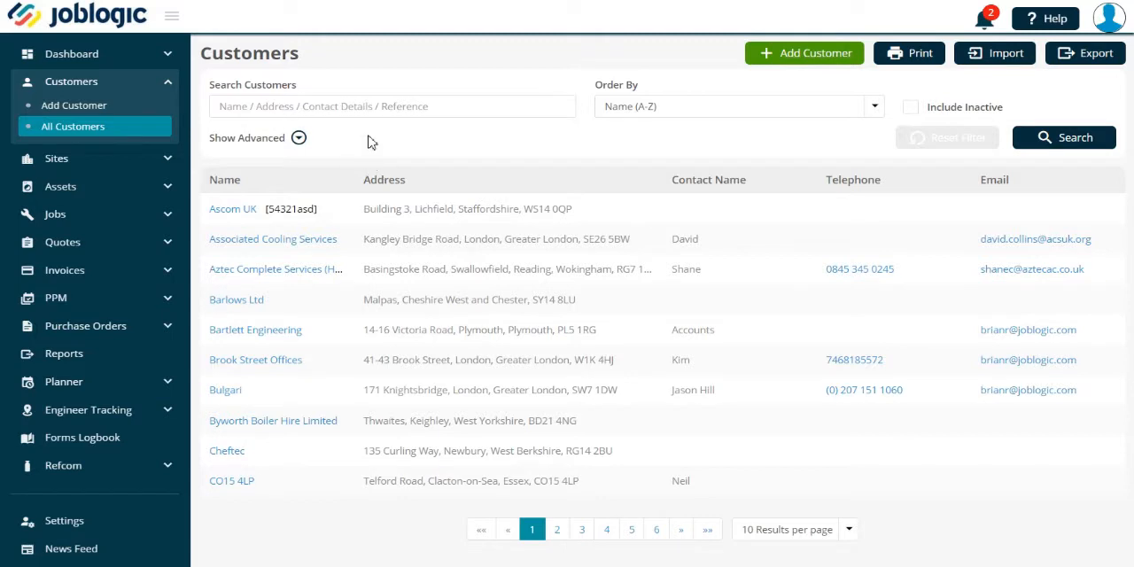
{"action": "mouse_move", "coordinate": [369, 135]}
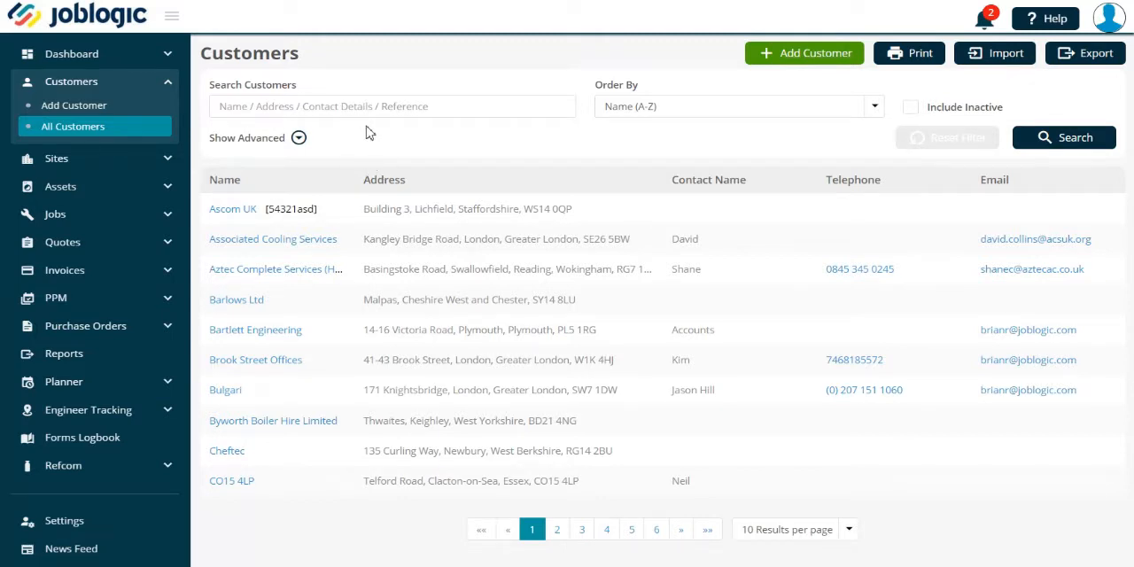
{"action": "mouse_move", "coordinate": [87, 126]}
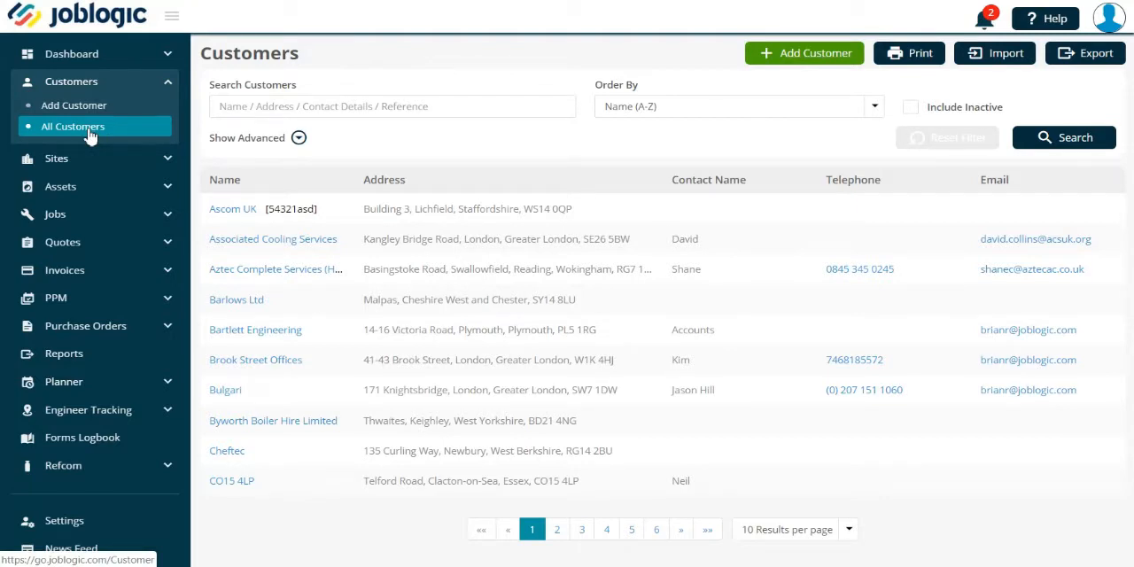
{"action": "mouse_move", "coordinate": [1007, 53]}
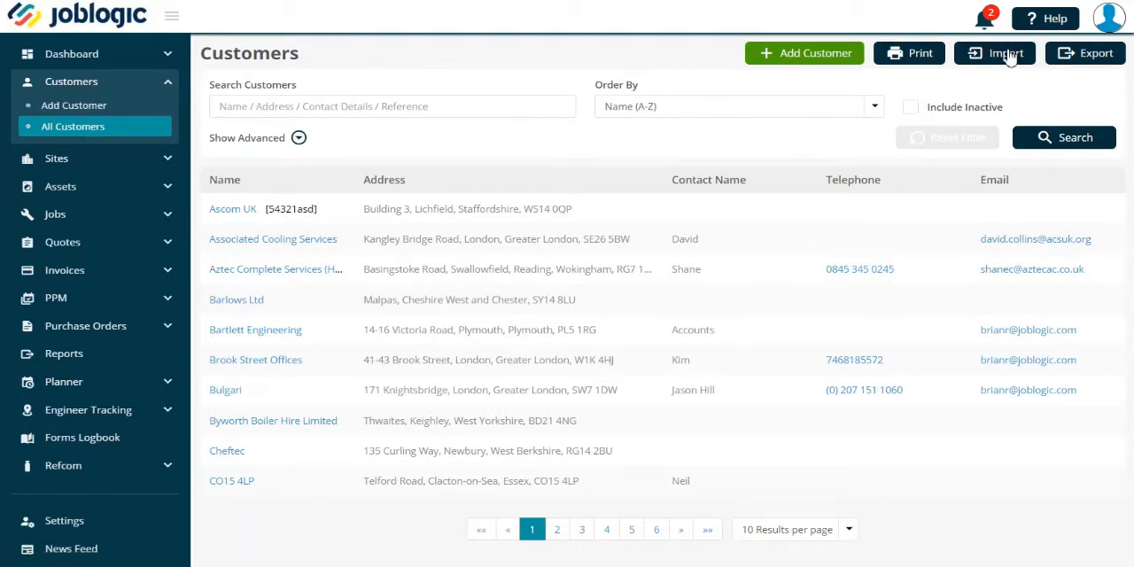
Download the customer CSV template from the Import Customer(s) dialog
{"action": "left_click", "coordinate": [994, 53]}
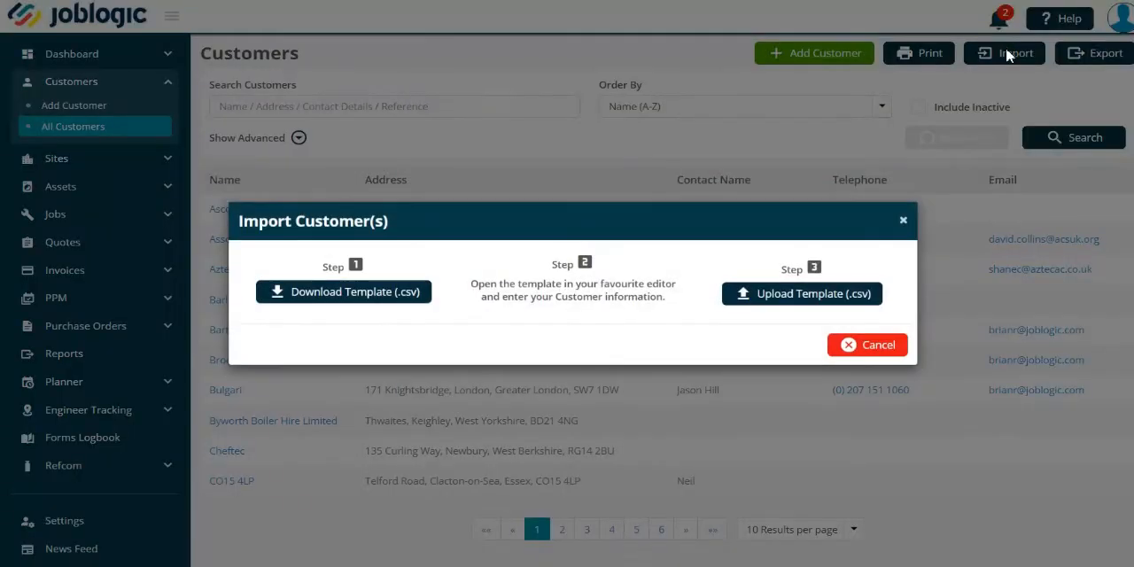
{"action": "mouse_move", "coordinate": [532, 191]}
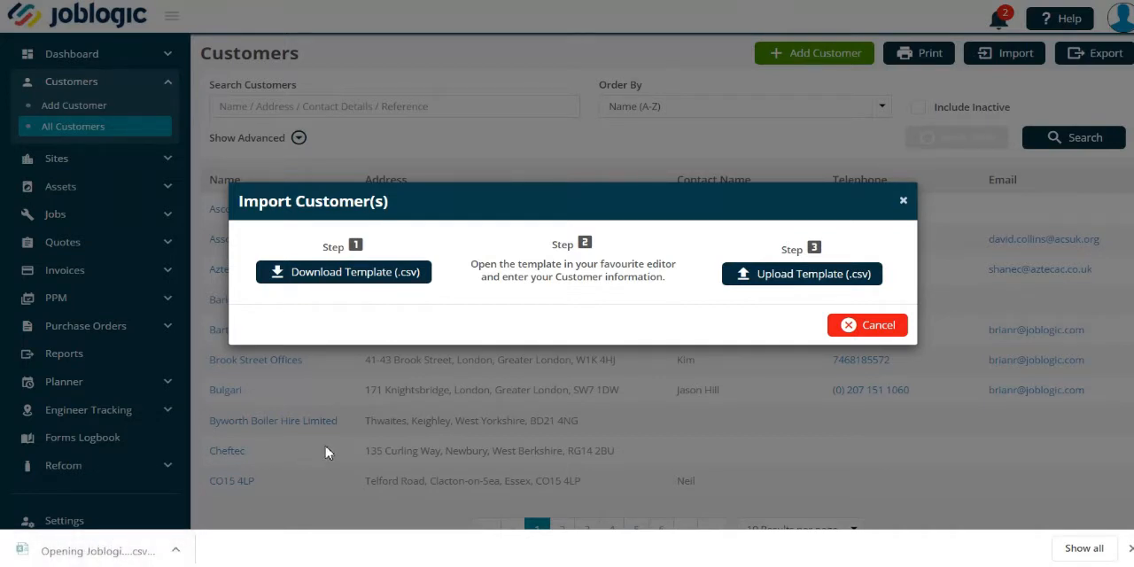
{"action": "left_click", "coordinate": [344, 271]}
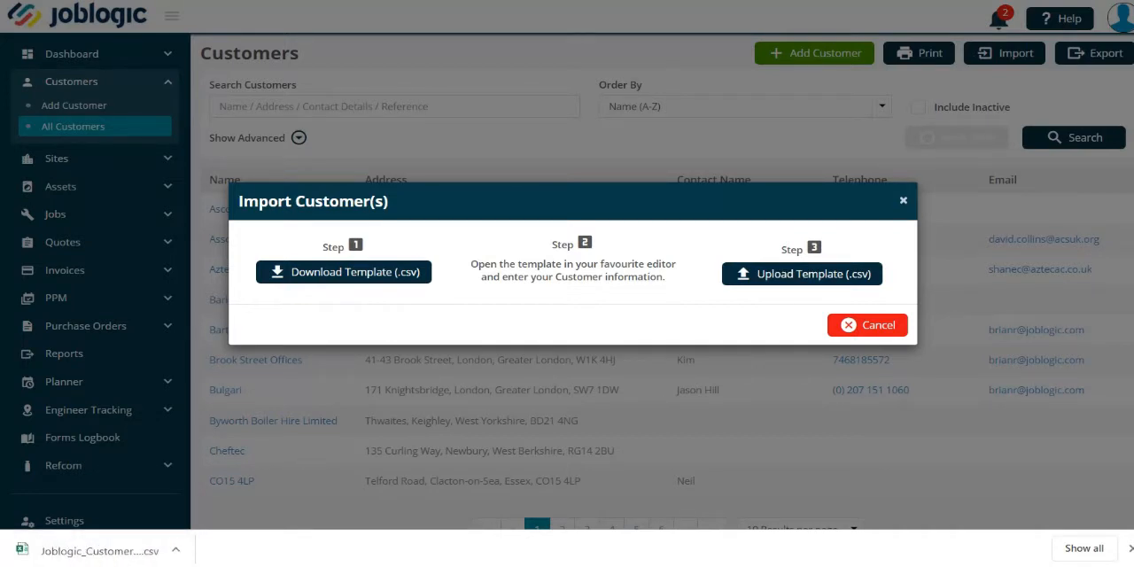
Save the Joblogic_Customer_Import_Template workbook via Save As in Excel
{"action": "left_click", "coordinate": [344, 271]}
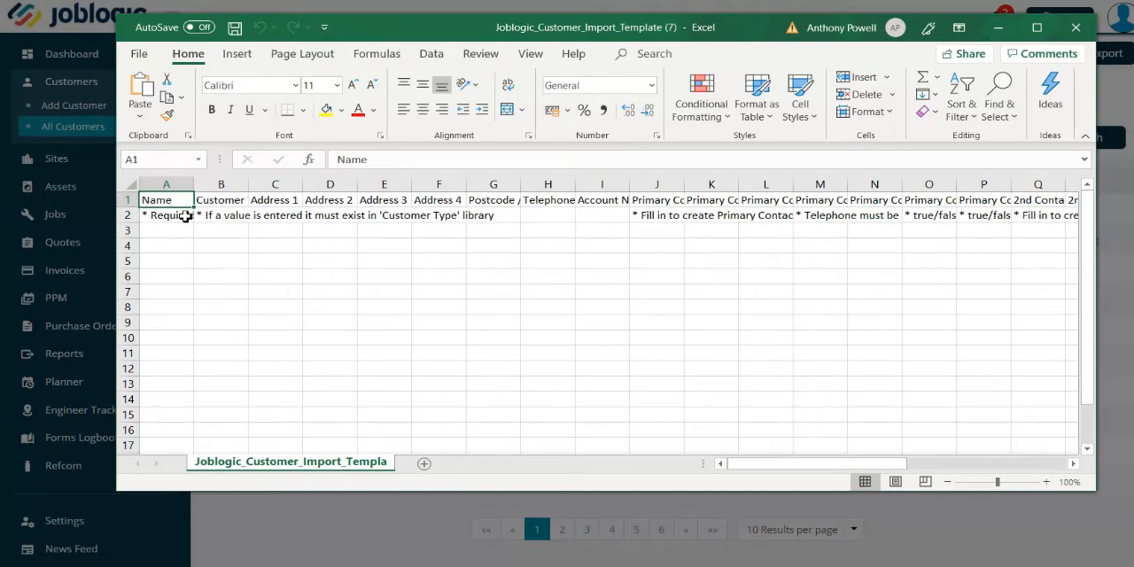
{"action": "mouse_move", "coordinate": [156, 241]}
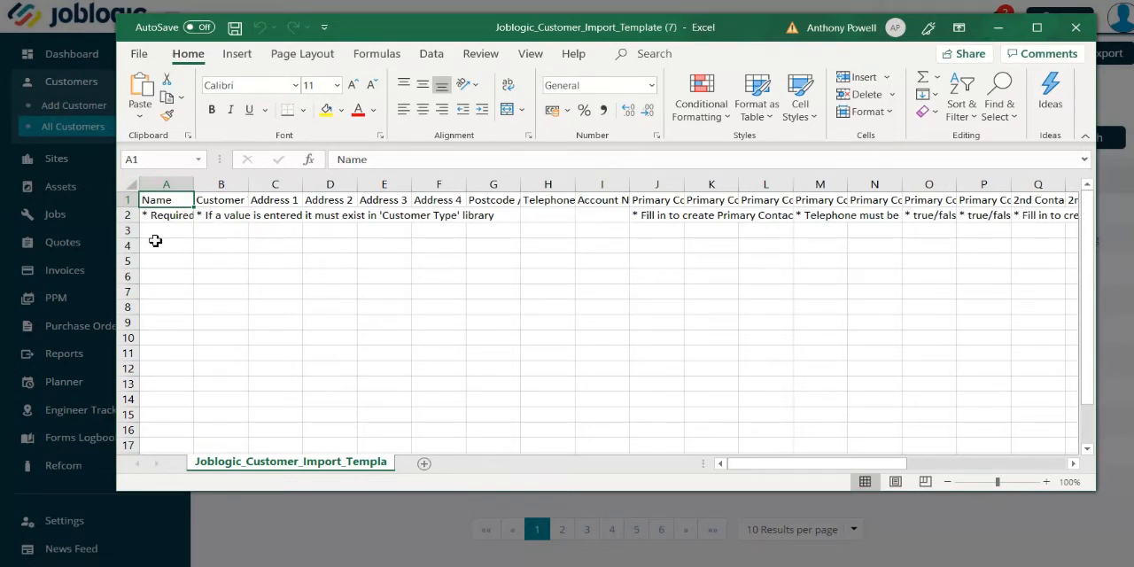
{"action": "mouse_move", "coordinate": [778, 248]}
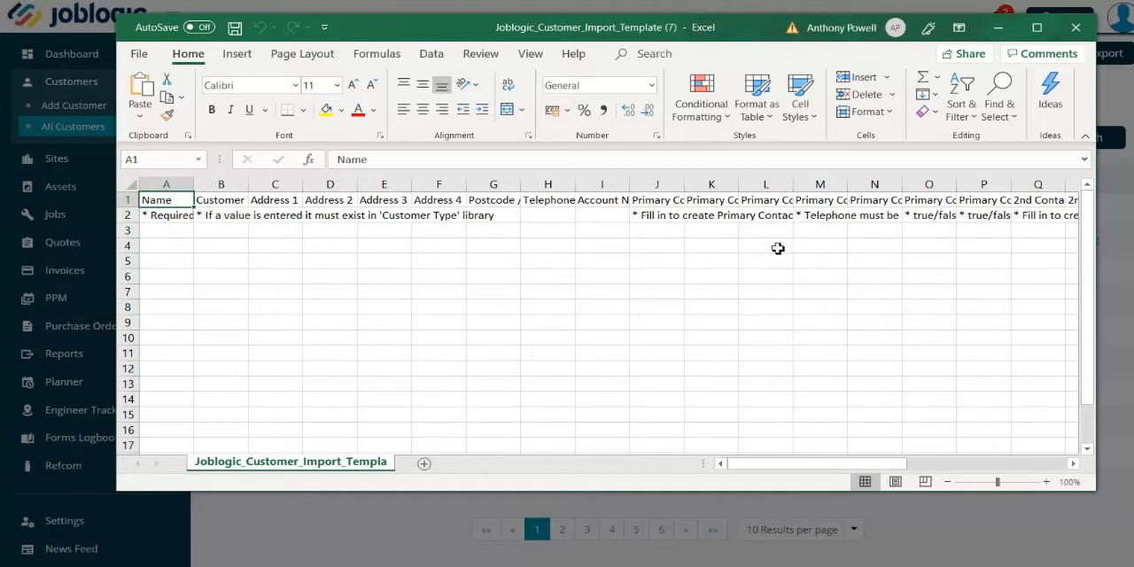
{"action": "mouse_move", "coordinate": [192, 305]}
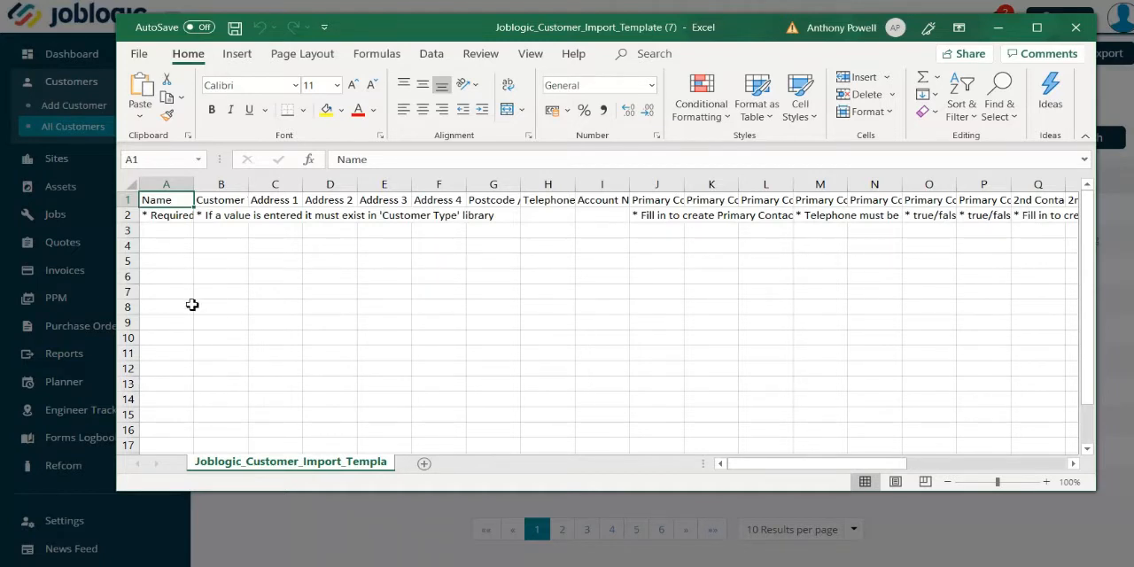
{"action": "mouse_move", "coordinate": [192, 343]}
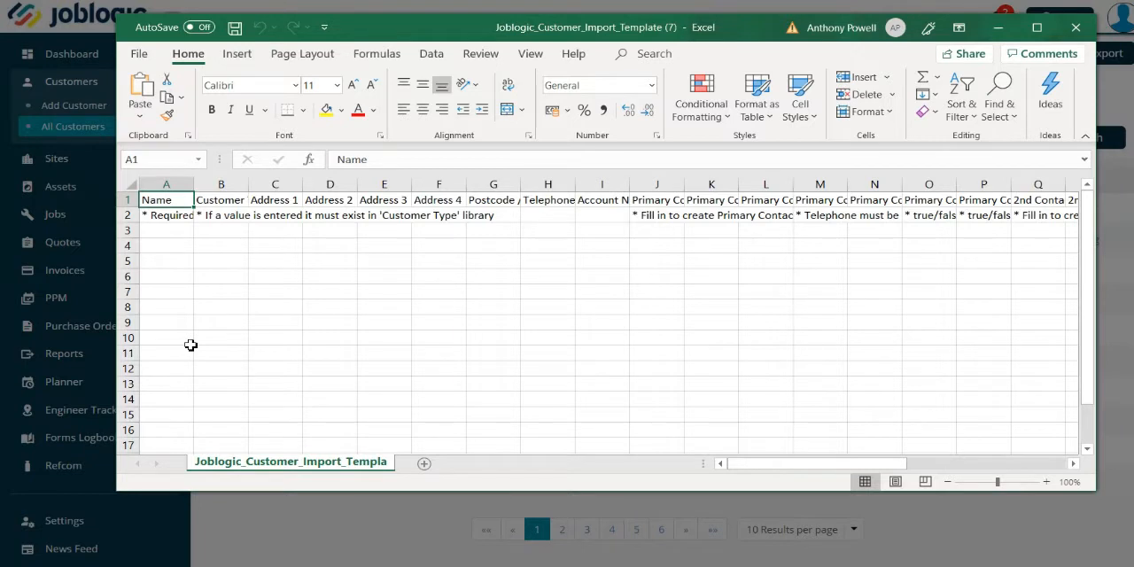
{"action": "mouse_move", "coordinate": [142, 60]}
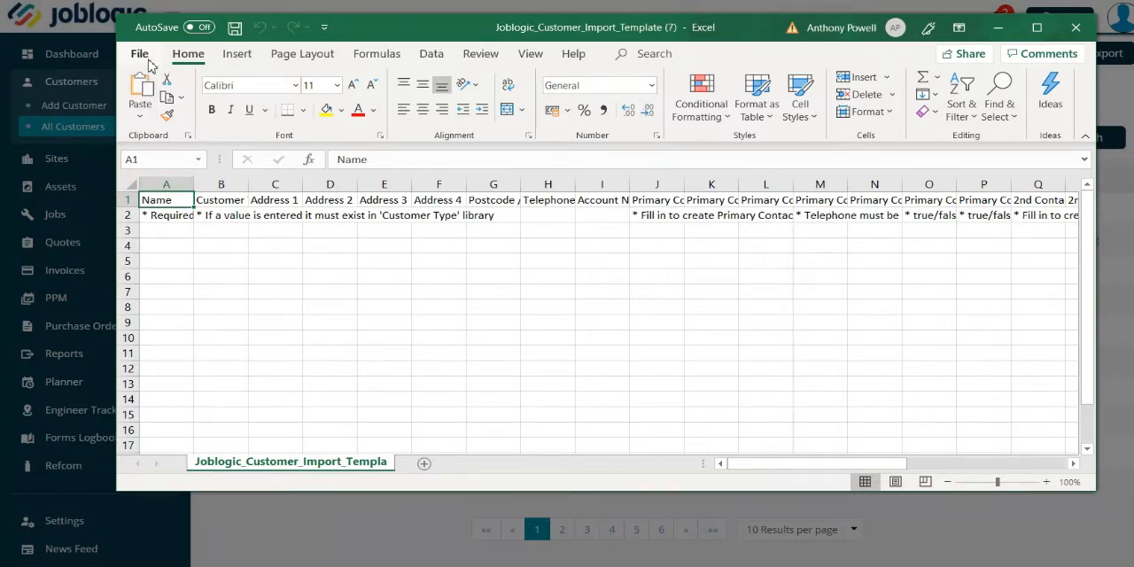
{"action": "left_click", "coordinate": [138, 53]}
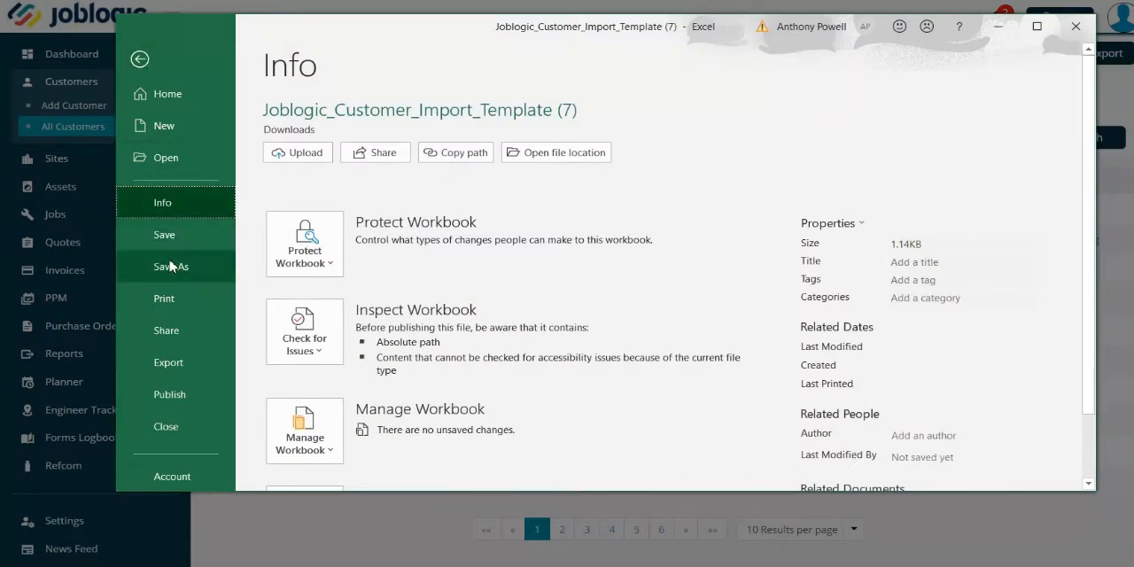
{"action": "left_click", "coordinate": [170, 266]}
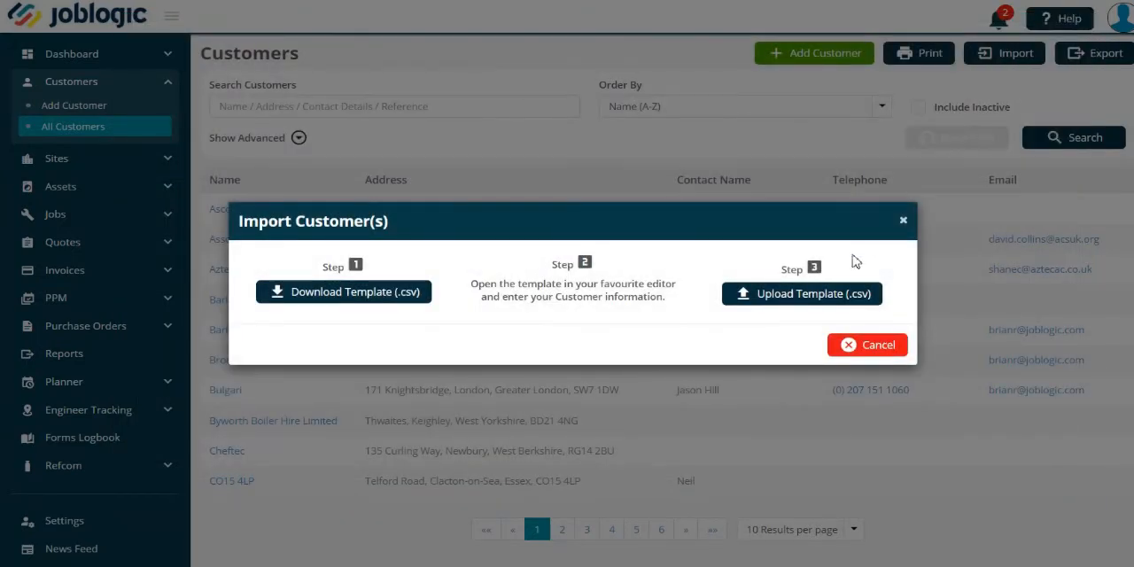
{"action": "mouse_move", "coordinate": [808, 298]}
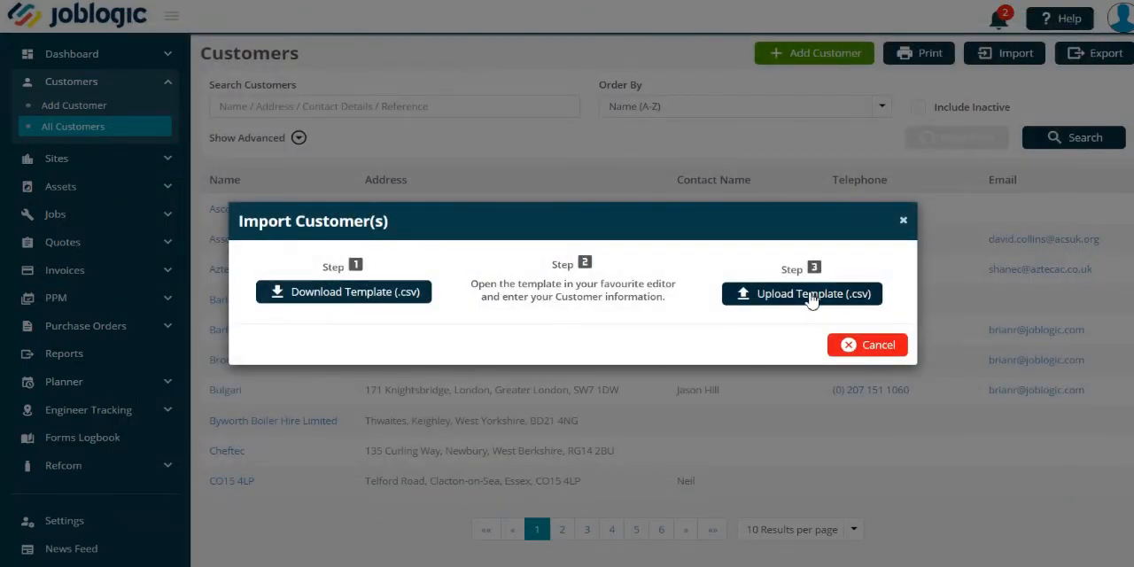
Browse for a CSV via Upload Template, then cancel the chooser and the import dialog
{"action": "left_click", "coordinate": [801, 294]}
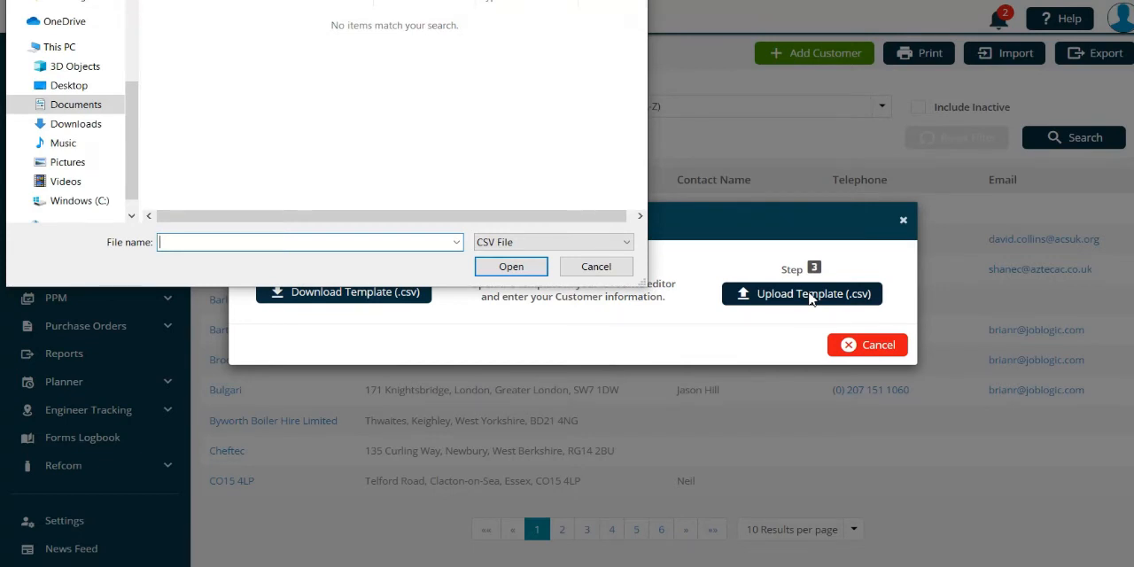
{"action": "mouse_move", "coordinate": [472, 110]}
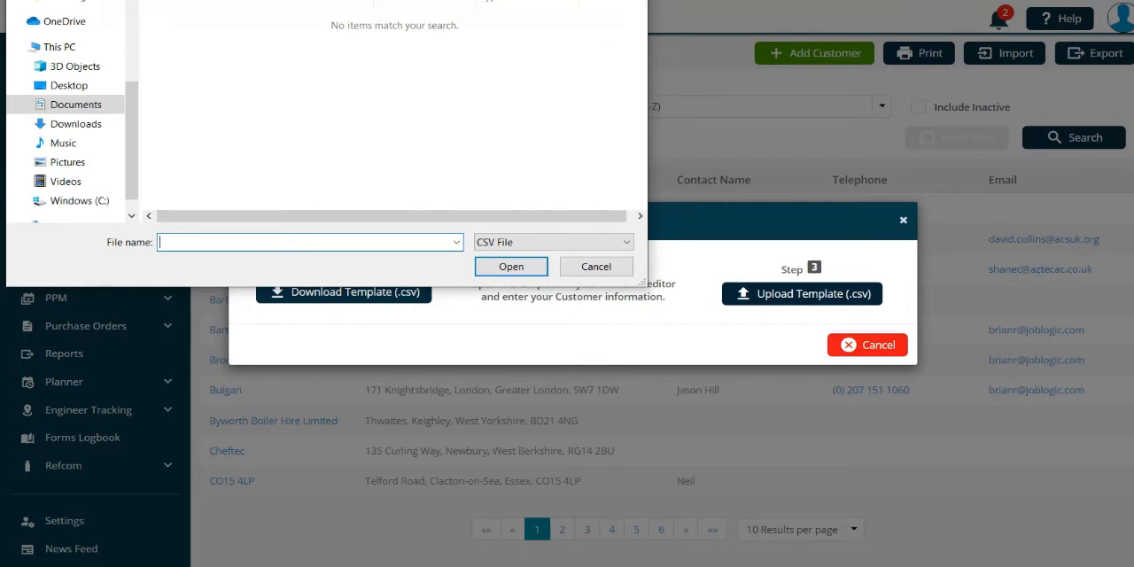
{"action": "left_click", "coordinate": [596, 265]}
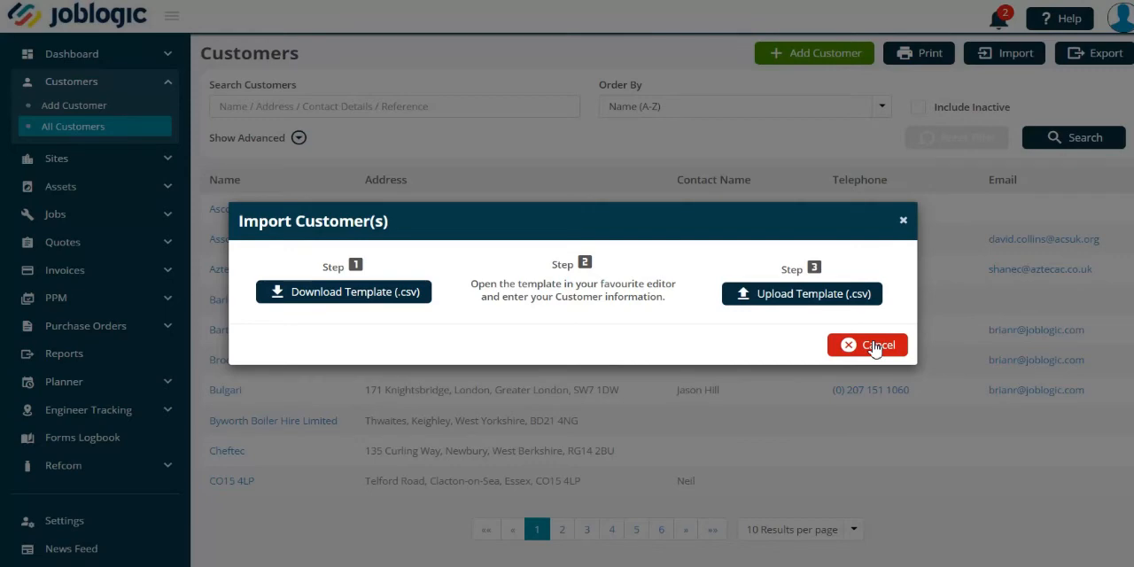
{"action": "left_click", "coordinate": [868, 344]}
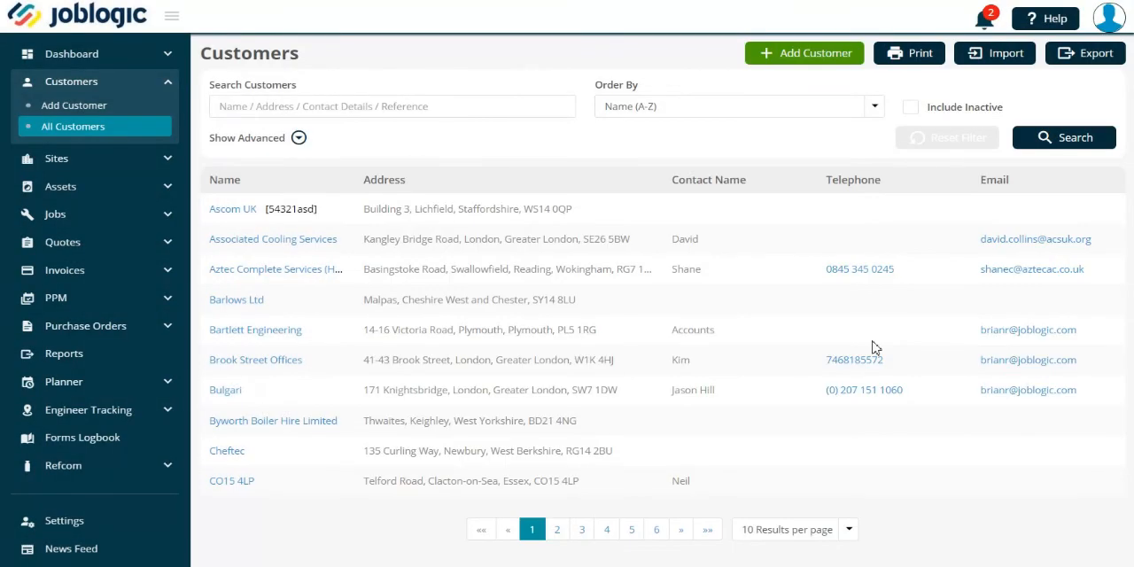
{"action": "mouse_move", "coordinate": [982, 39]}
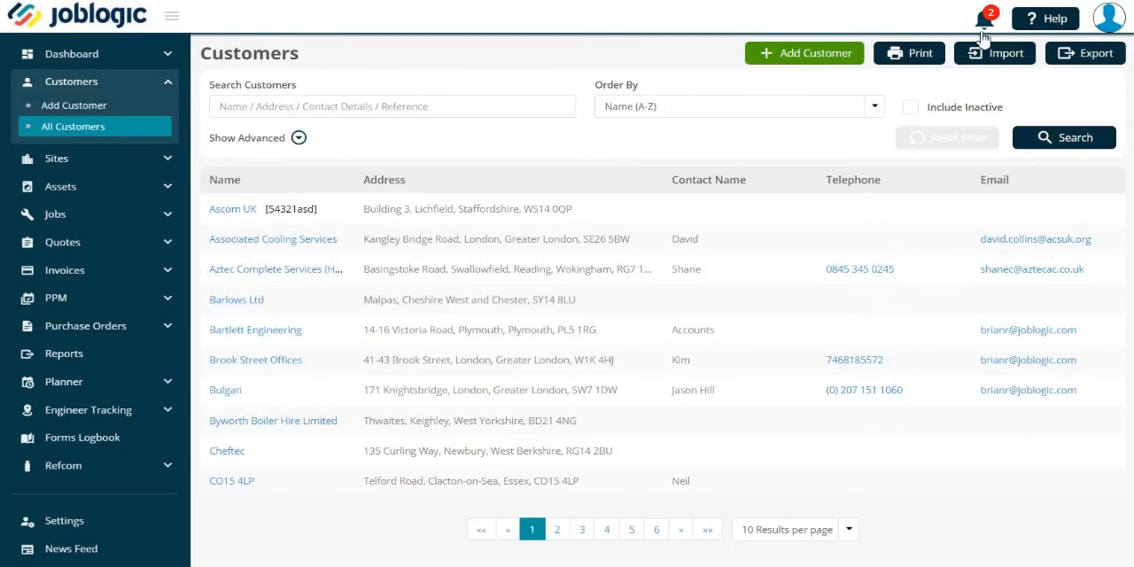
{"action": "mouse_move", "coordinate": [980, 107]}
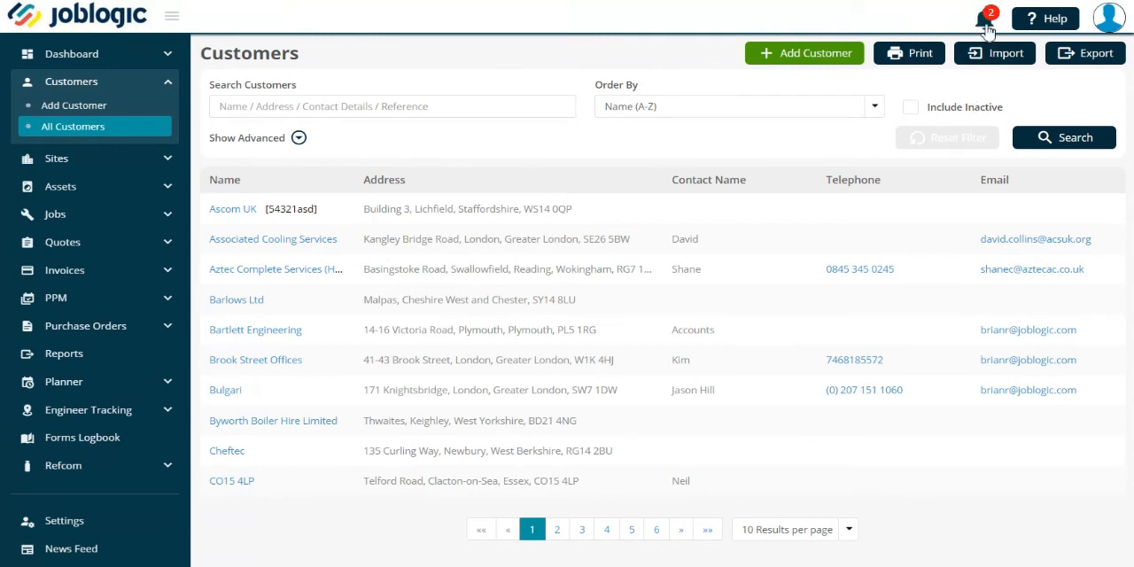
{"action": "mouse_move", "coordinate": [982, 20]}
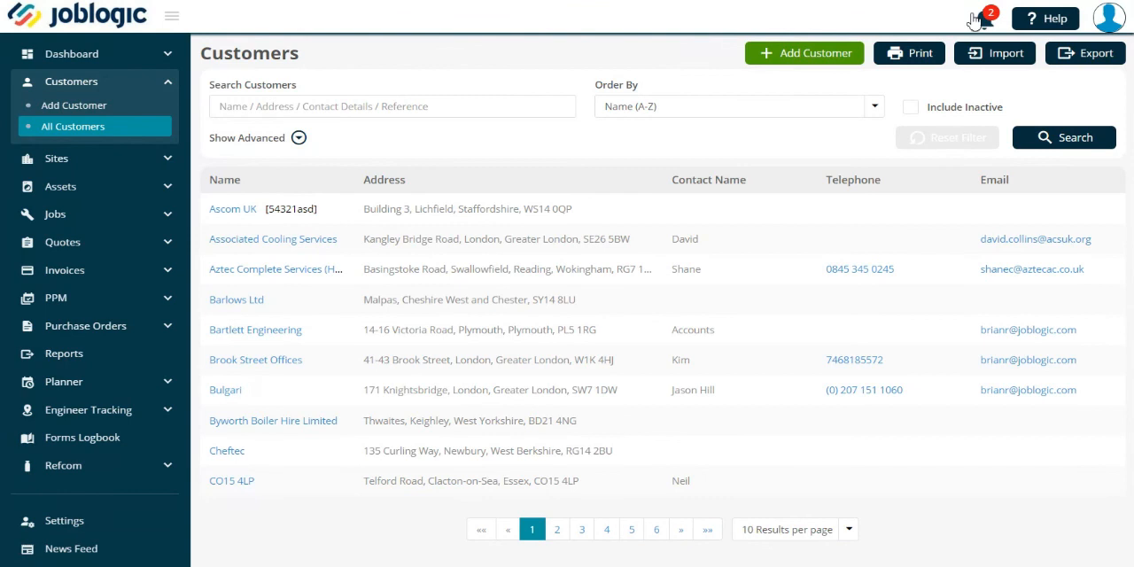